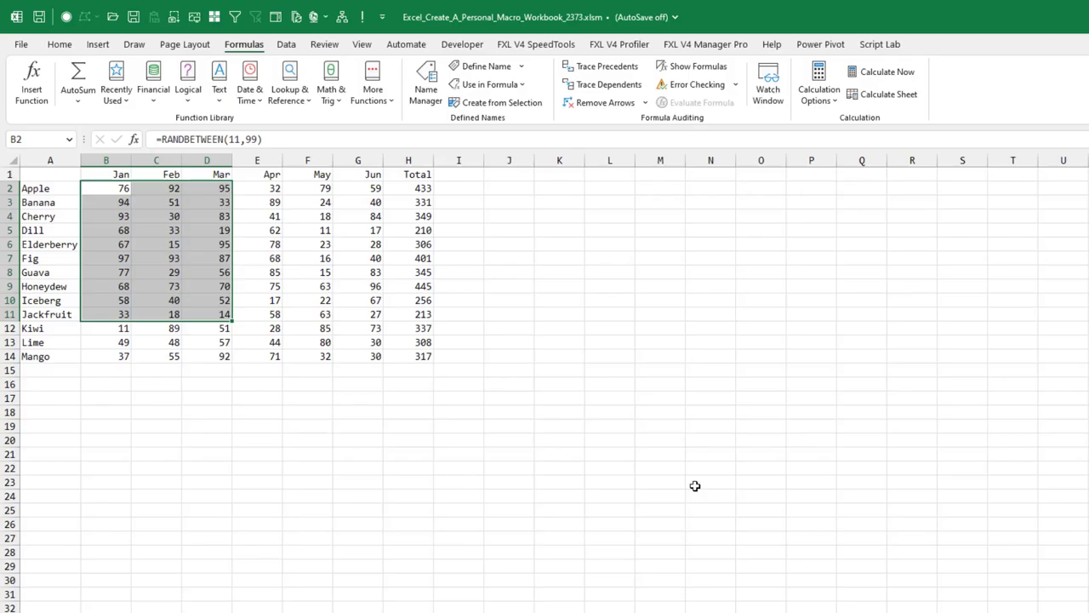
mouse_move(640, 76)
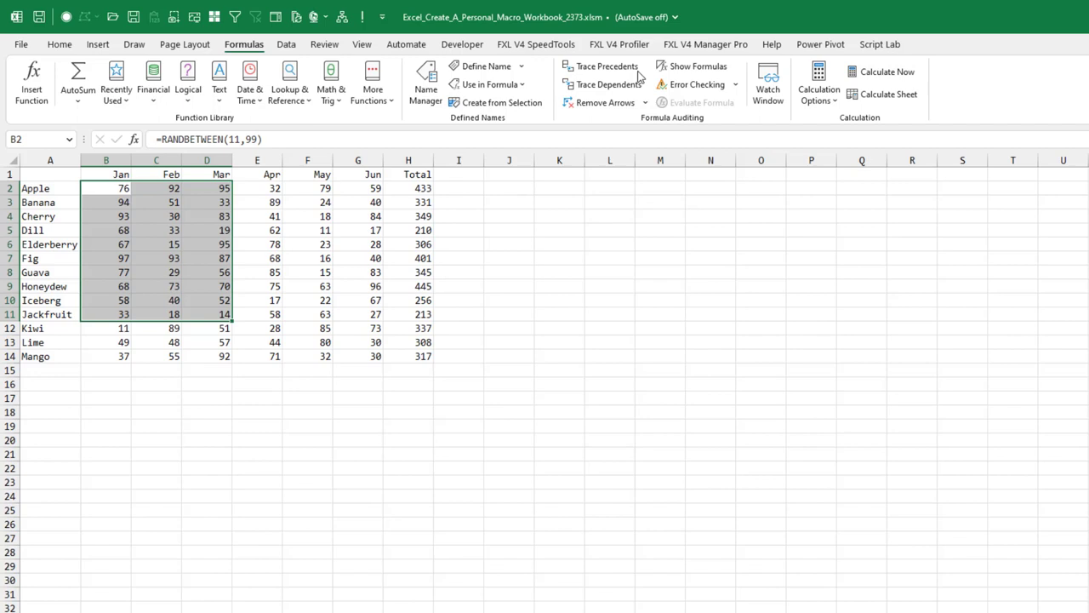
Step: Recalculate the whole workbook with Calculate Now so the RANDBETWEEN month values and totals refresh
click(888, 72)
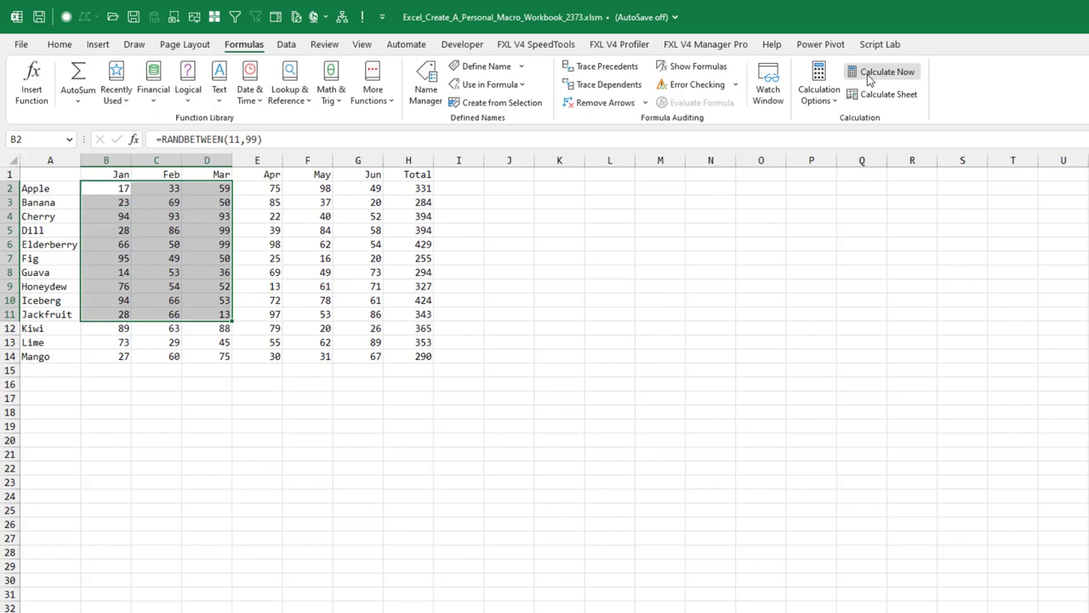
Step: Run Calculate Now again to produce a fresh set of random month values and totals
click(886, 71)
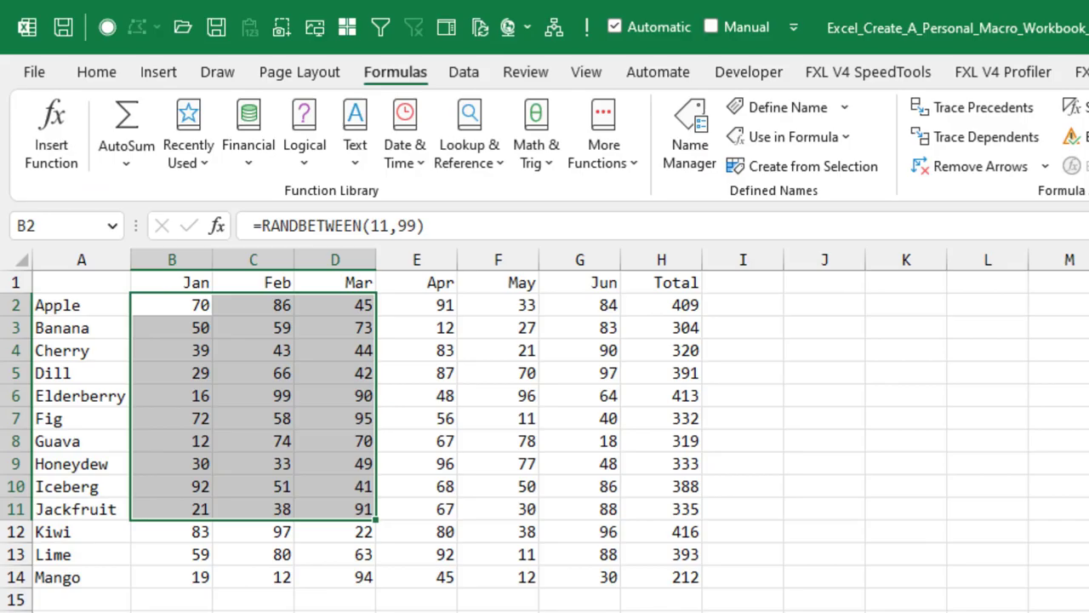
mouse_move(747, 27)
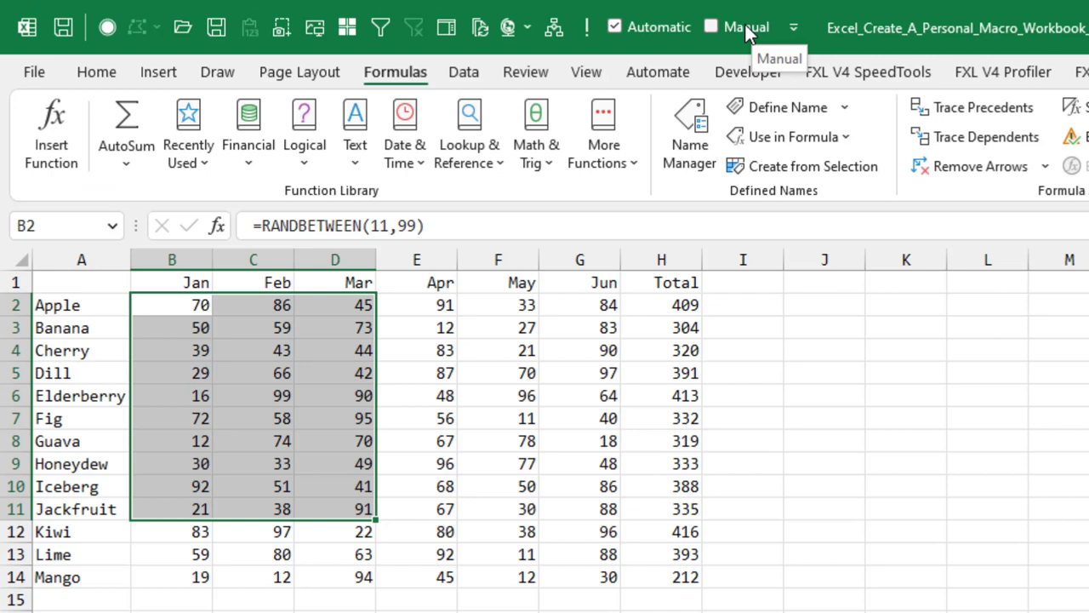
Step: Switch the workbook to Manual calculation, then recalculate all month values and totals with Calculate Now
click(712, 27)
text(125)
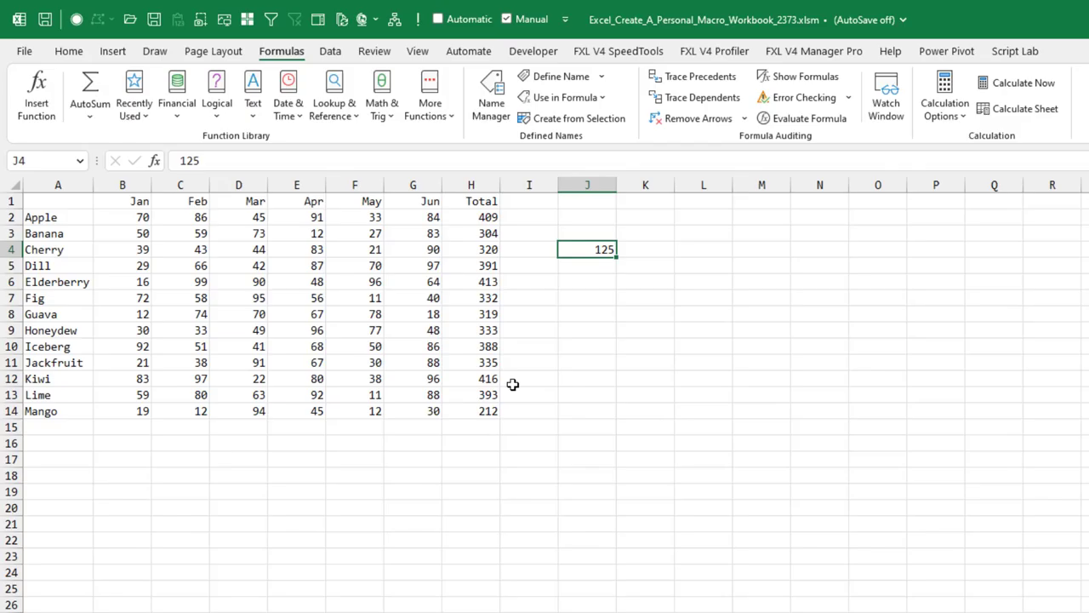
mouse_move(1021, 82)
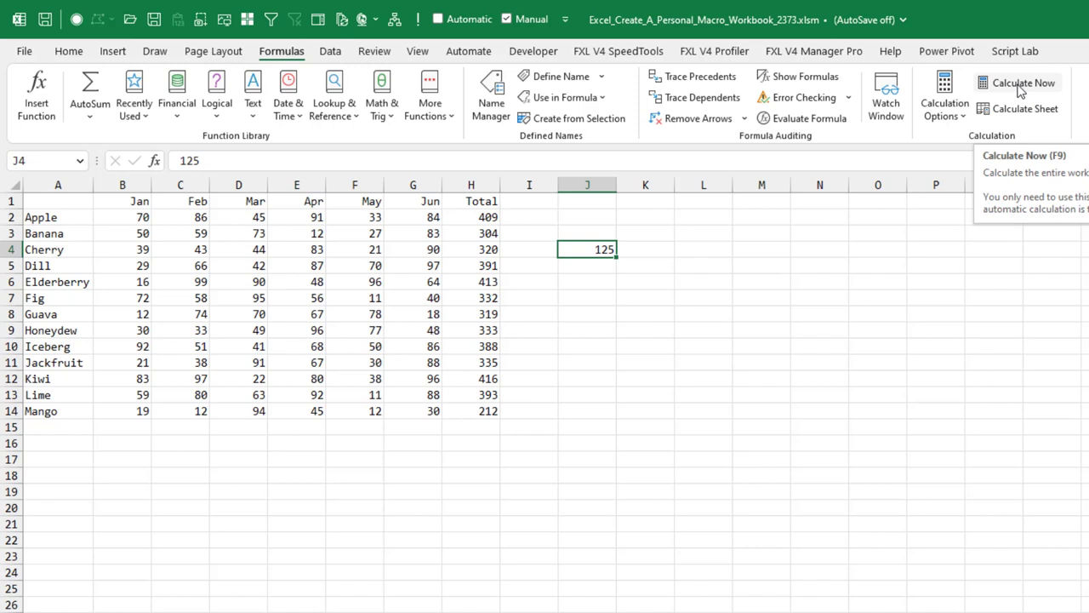
click(1021, 82)
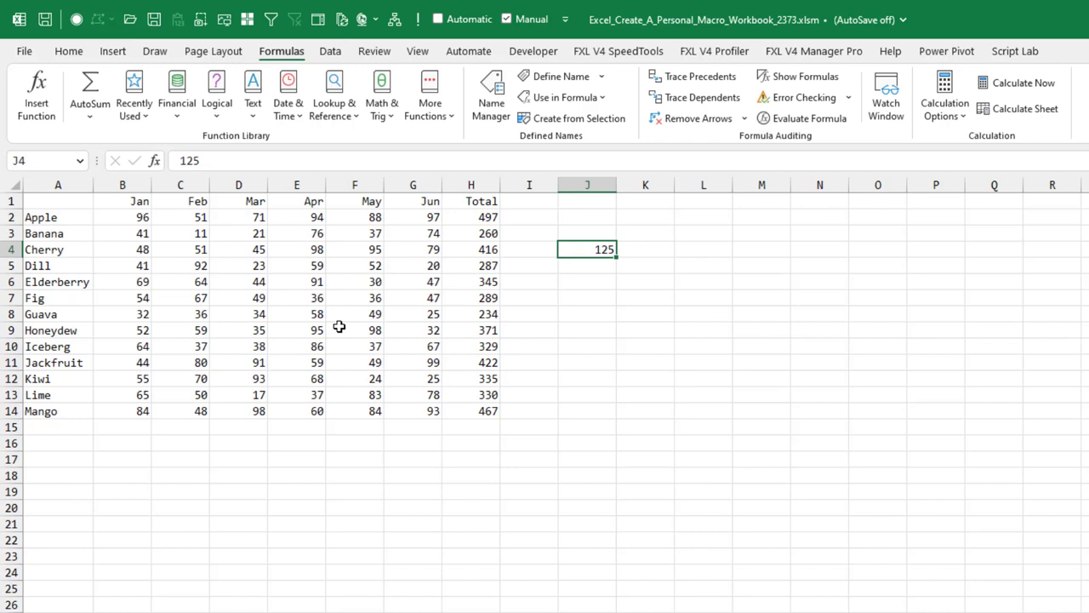
Step: Select the Total cells H2:H14 and bring up the Visual Basic editor from the Developer ribbon
drag(470, 218, 470, 378)
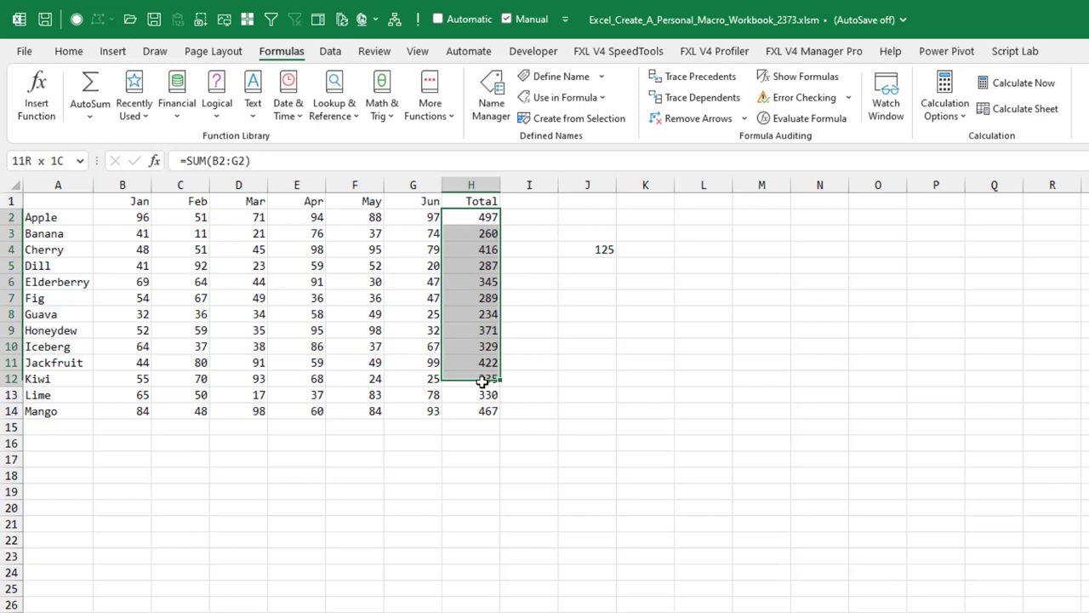
click(535, 51)
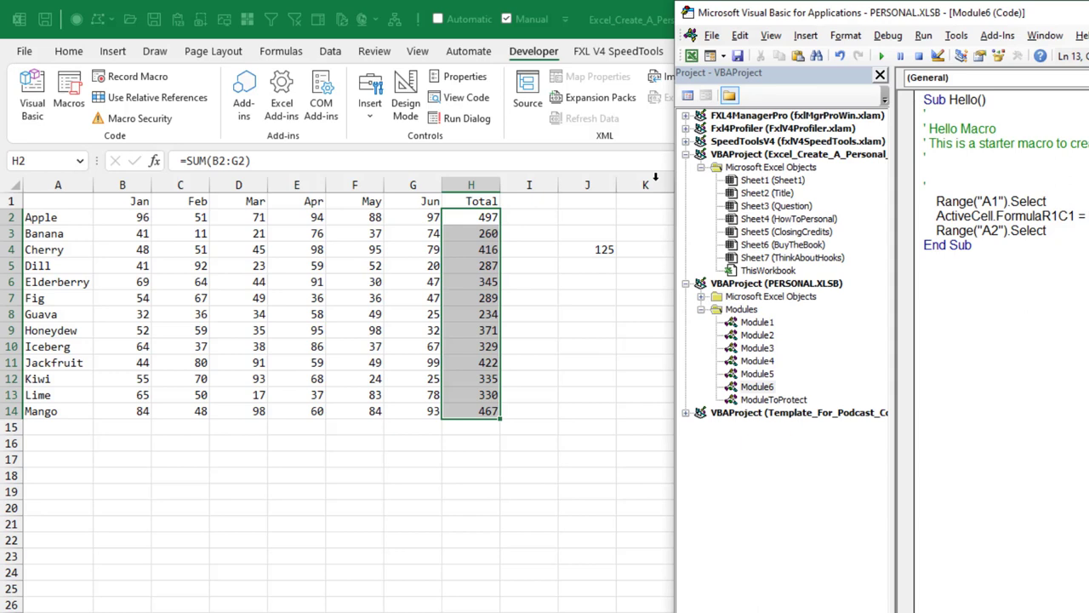
Step: Insert a new module under PERSONAL.XLSB and start writing the CalcSelection Sub
click(756, 386)
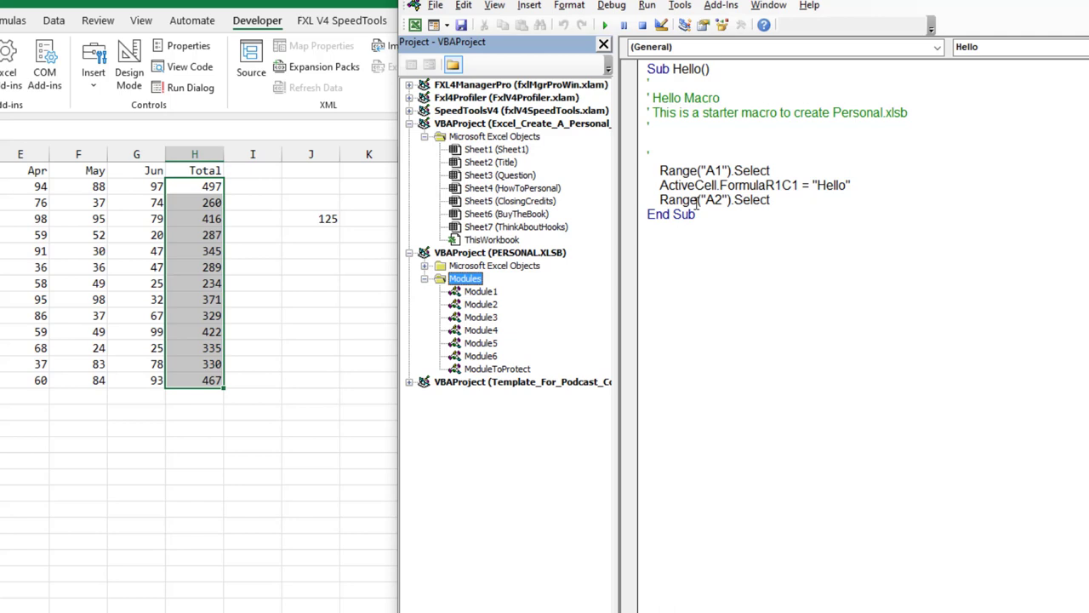
drag(662, 170, 694, 214)
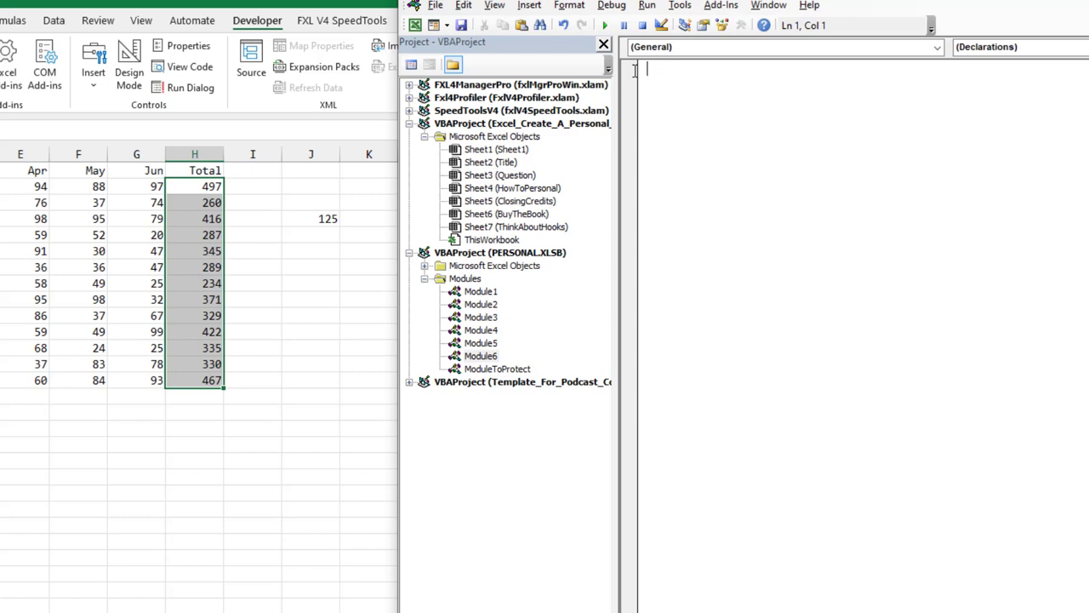
text(Su)
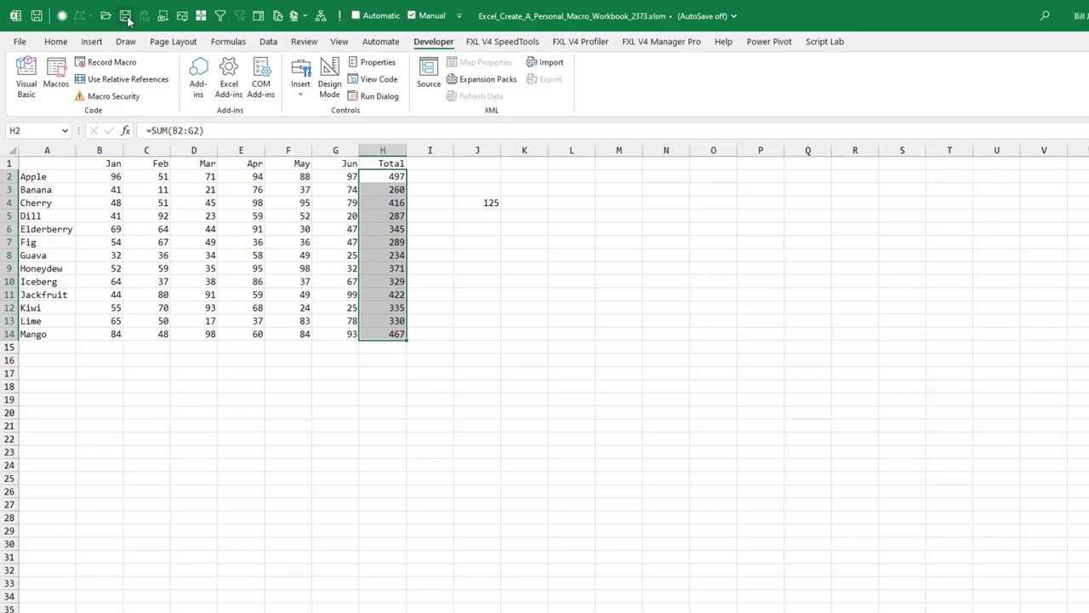
Step: Customize the Quick Access Toolbar to add the PERSONAL.XLSB!CalcSelection macro
click(126, 16)
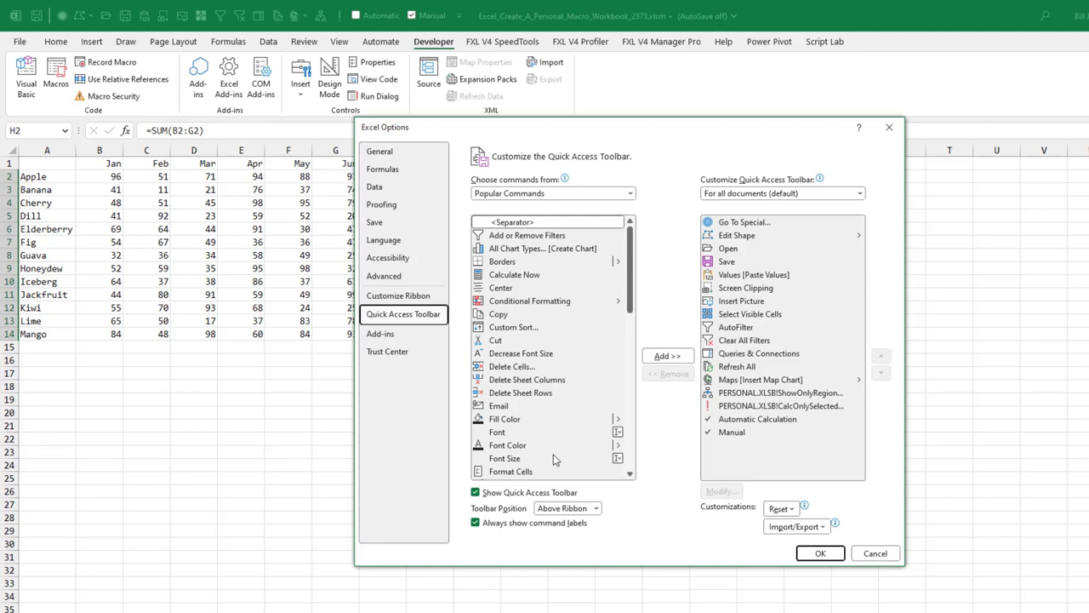
click(551, 194)
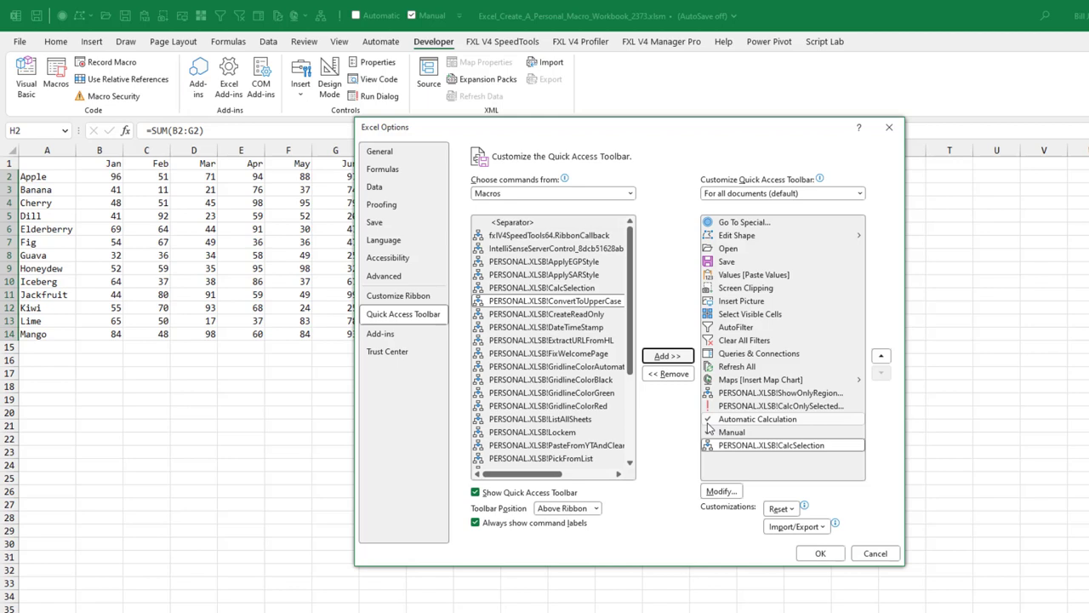
click(720, 490)
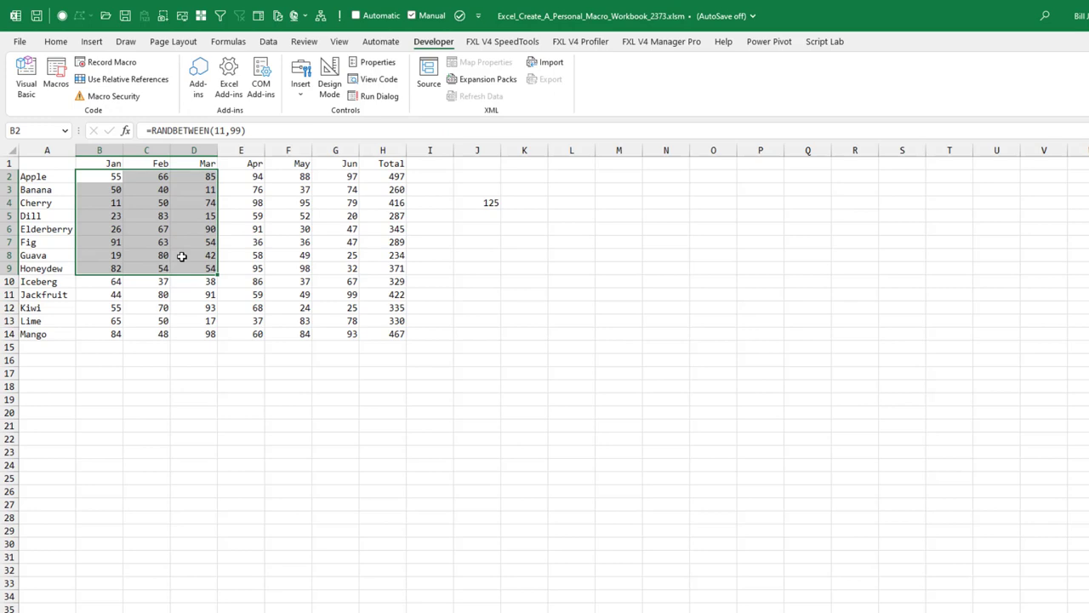
mouse_move(467, 357)
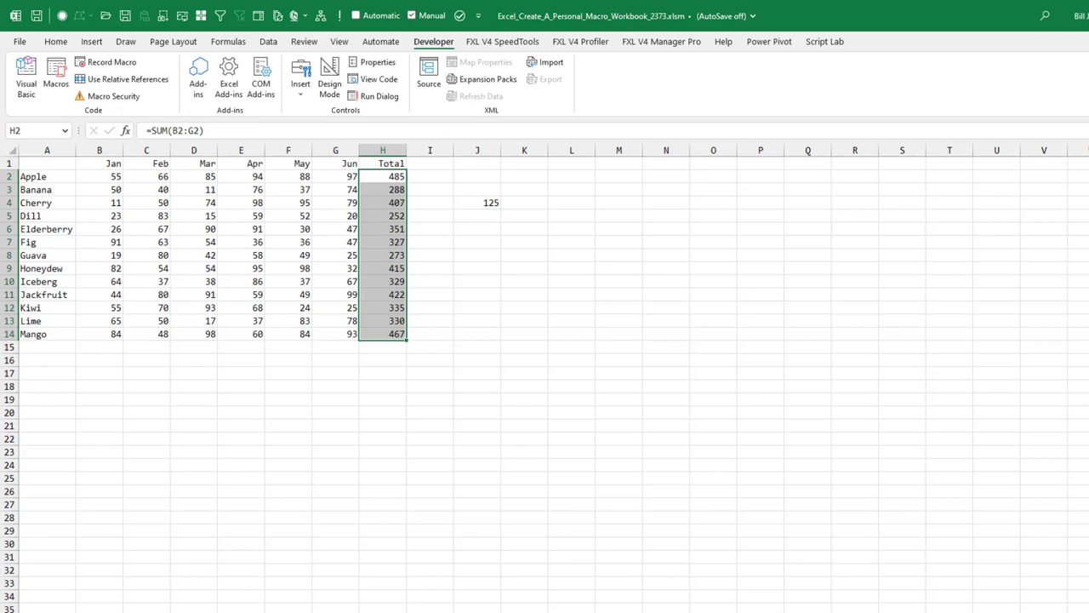
mouse_move(338, 606)
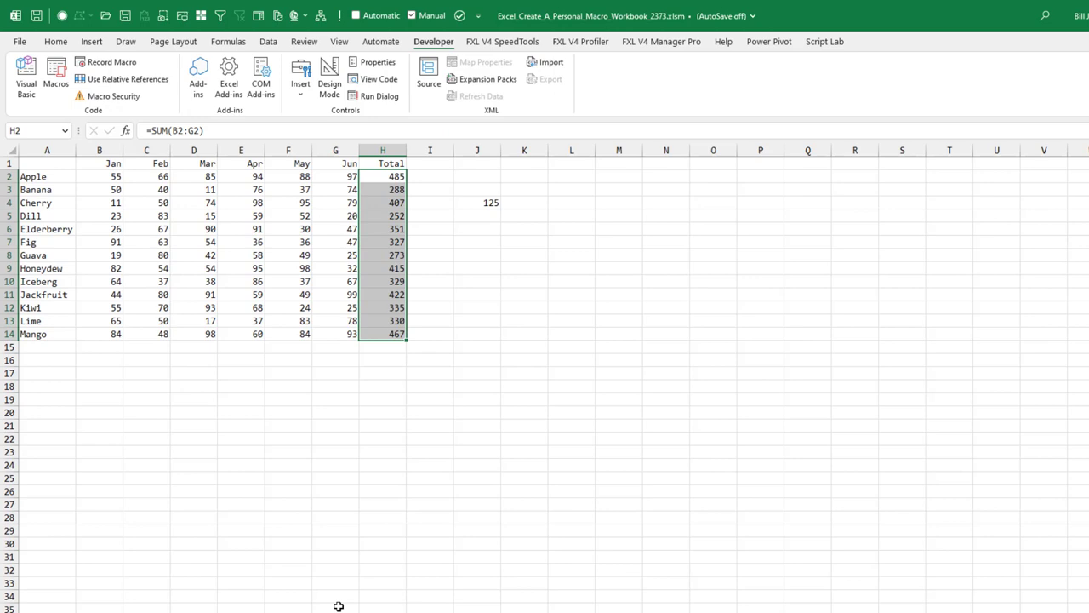
mouse_move(618, 288)
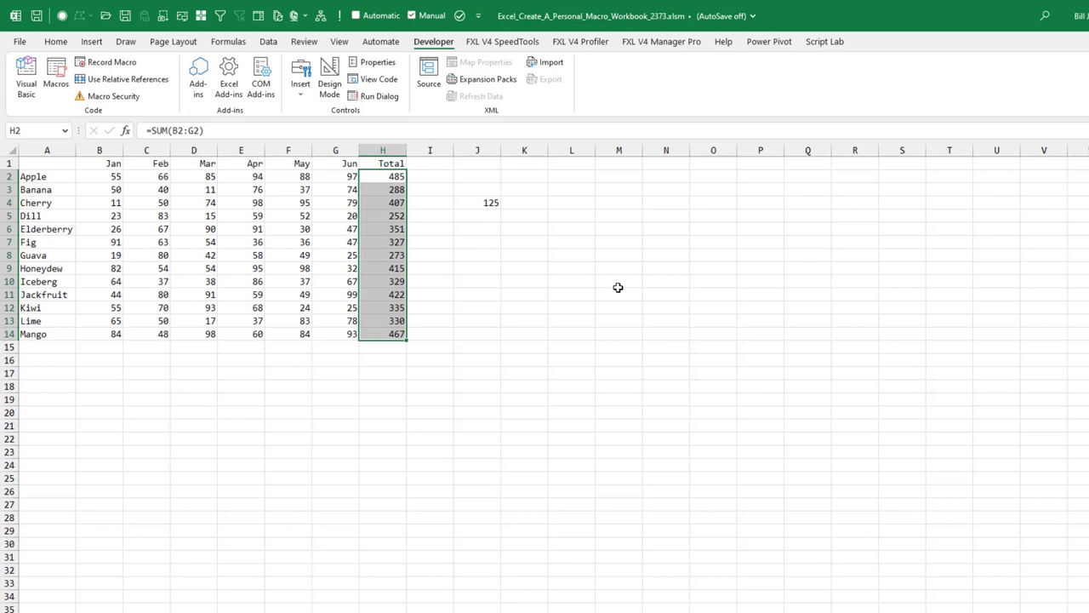
mouse_move(343, 608)
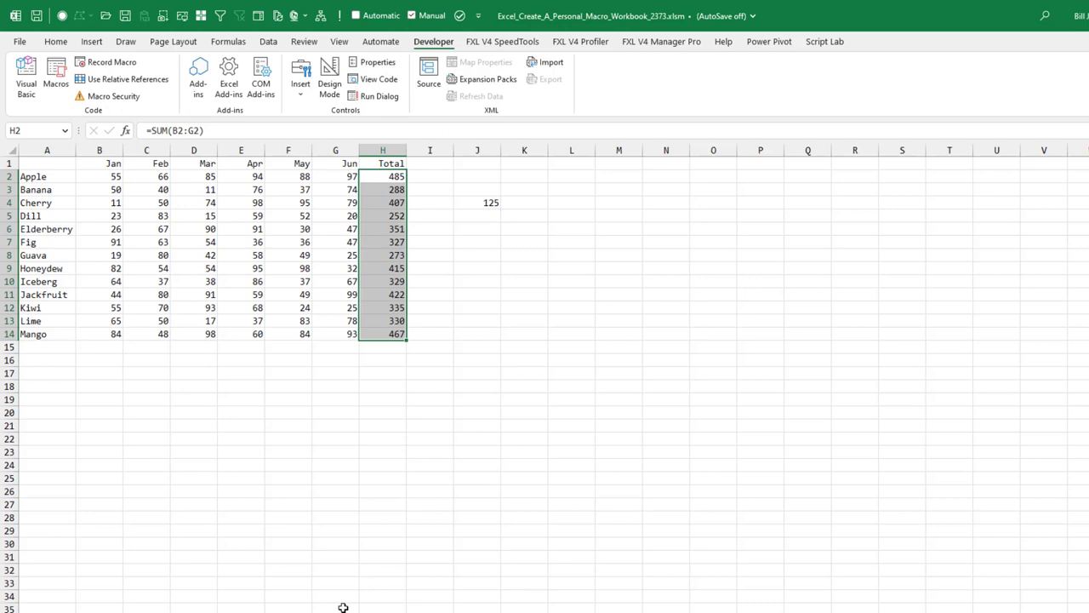
Step: Run the CalcSelection toolbar button to recalculate only the selected Total cells
click(147, 189)
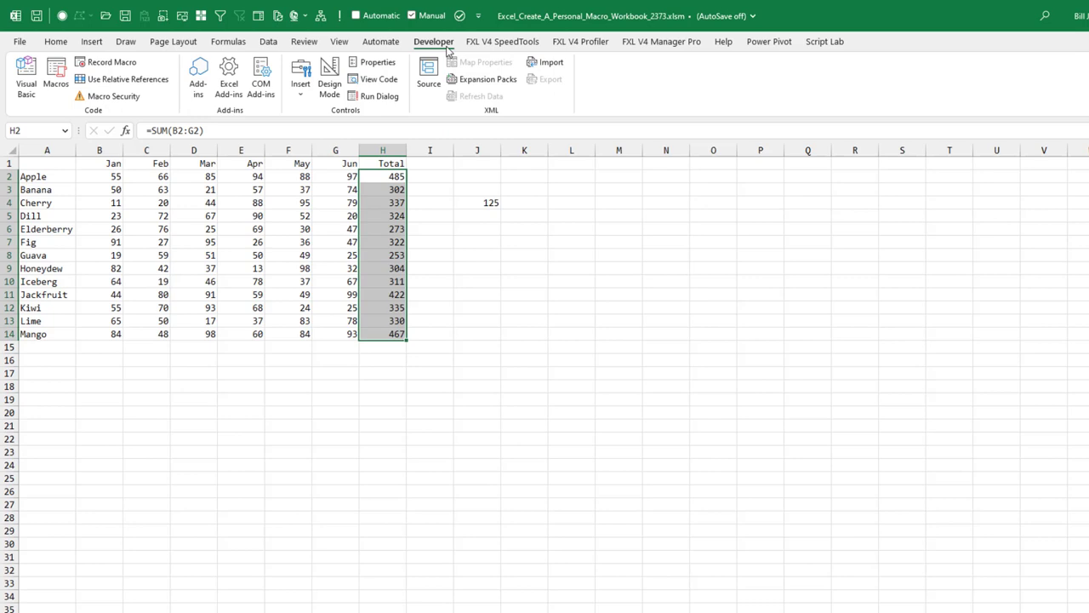
Step: Show the Formulas ribbon with its Calculate Now and calculation options
click(228, 41)
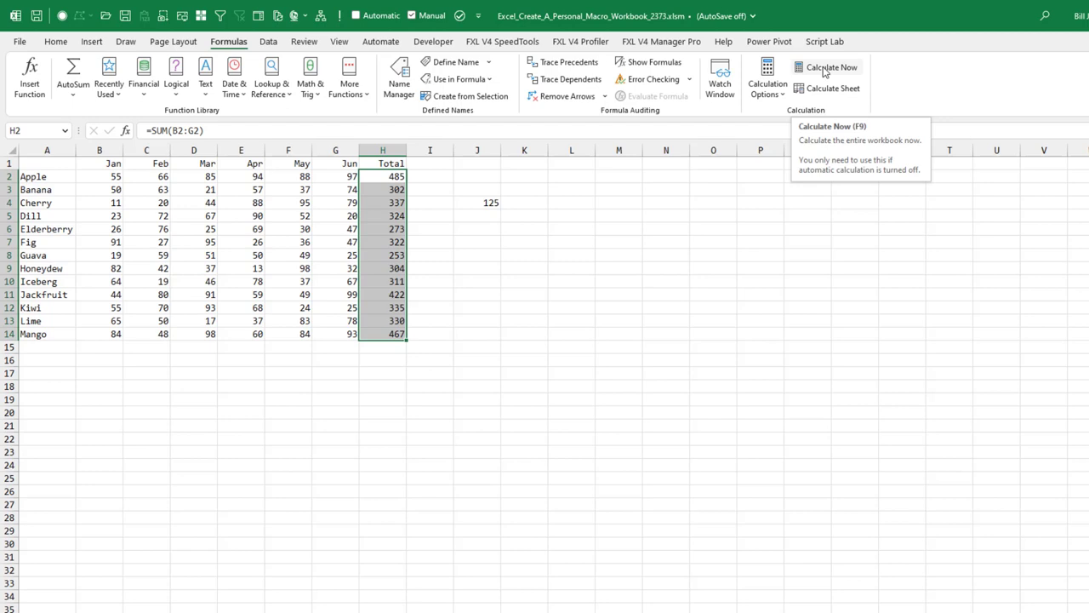